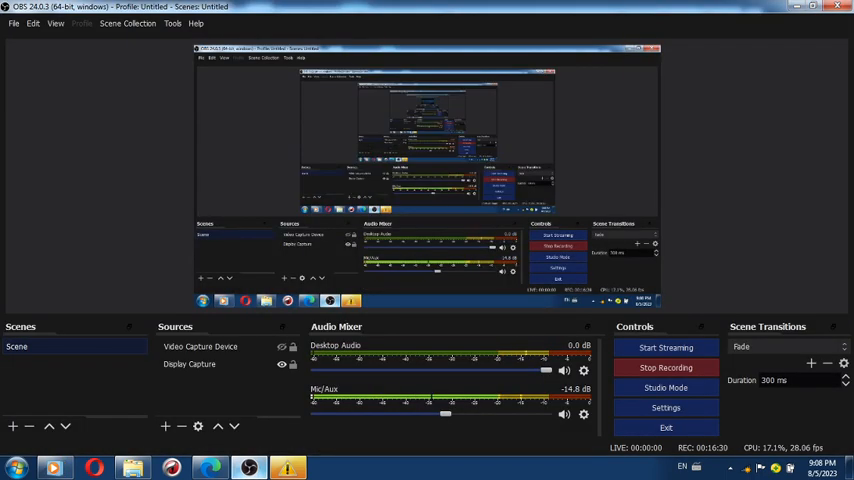
Bring the Edge AliExpress window forward and connect to the NETGEAR wireless network
click(210, 467)
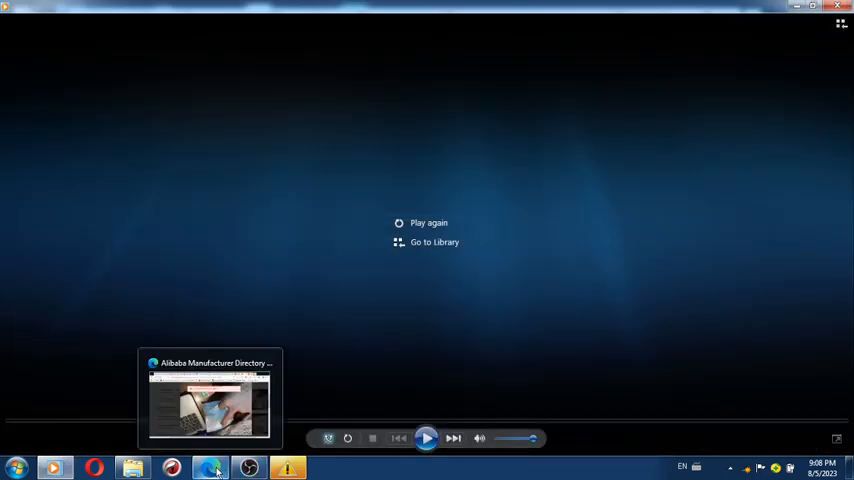
click(132, 467)
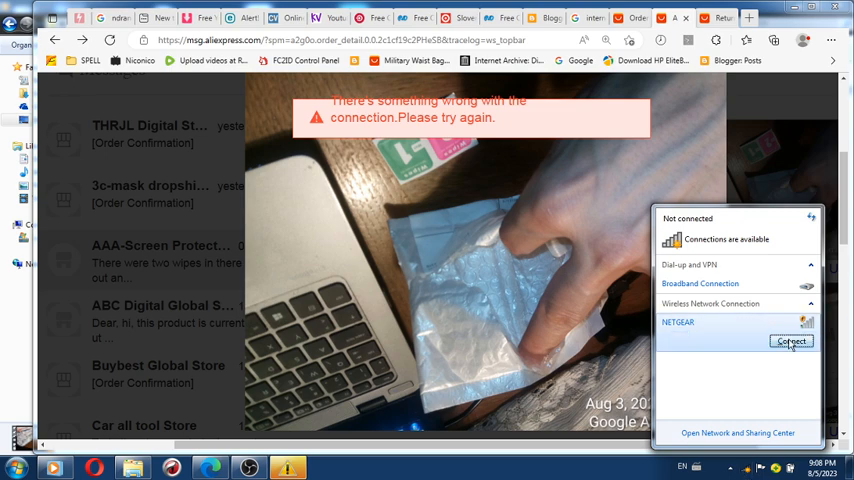
click(791, 342)
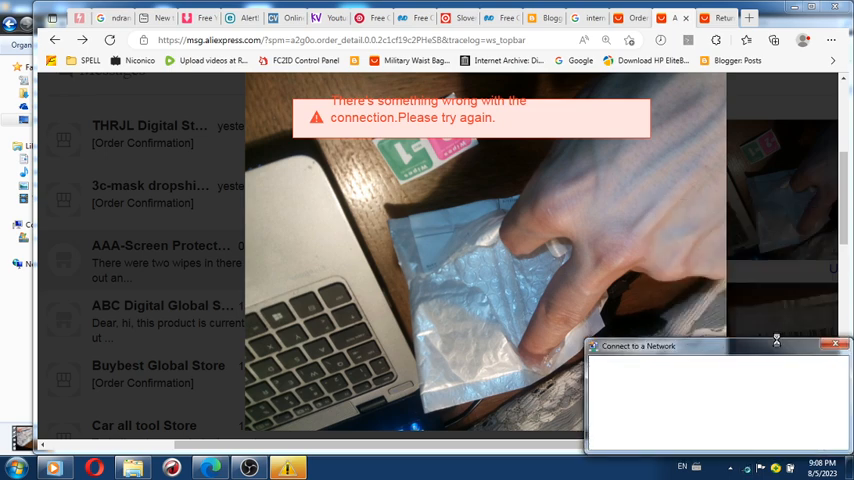
Open the AliExpress order details page once the network connects
click(836, 345)
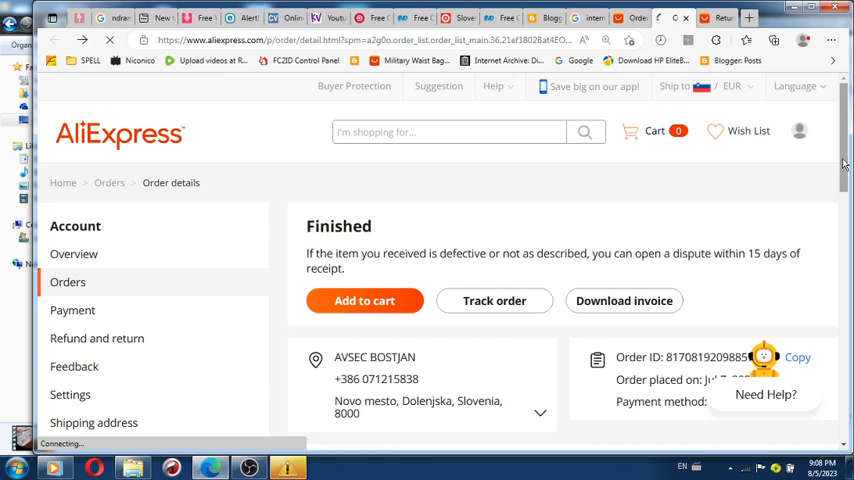
Scroll through the tempered-glass order details page
scroll(down, 3)
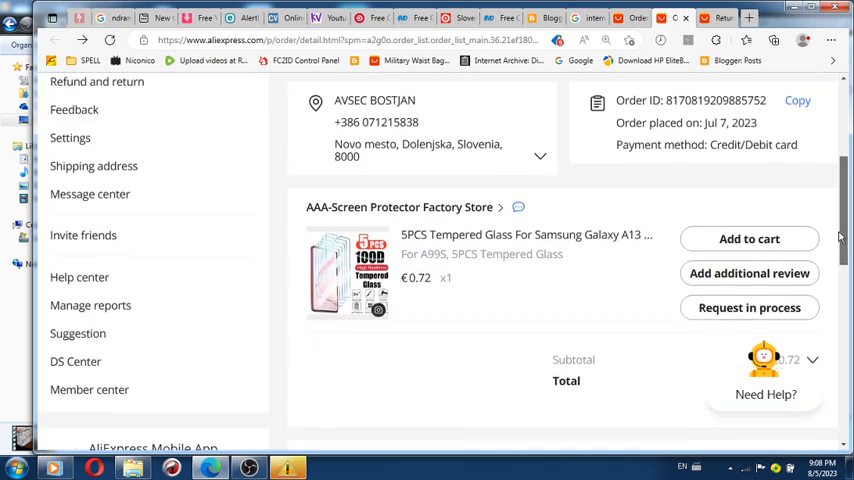
scroll(up, 3)
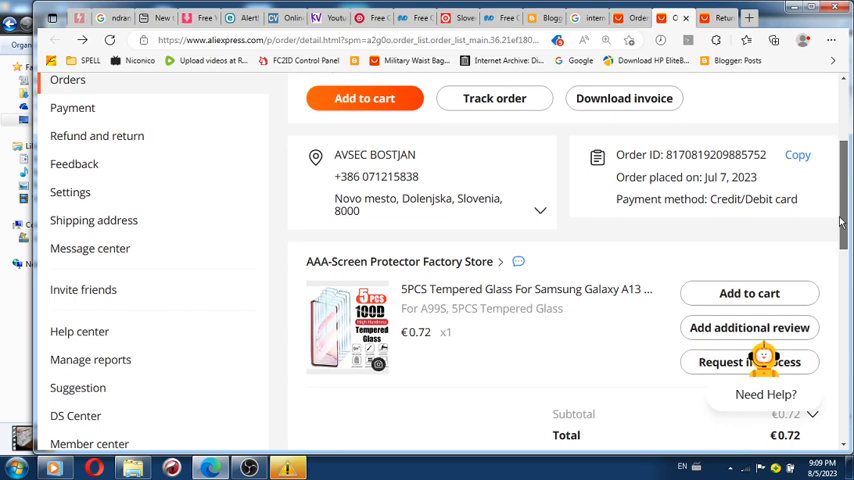
scroll(down, 3)
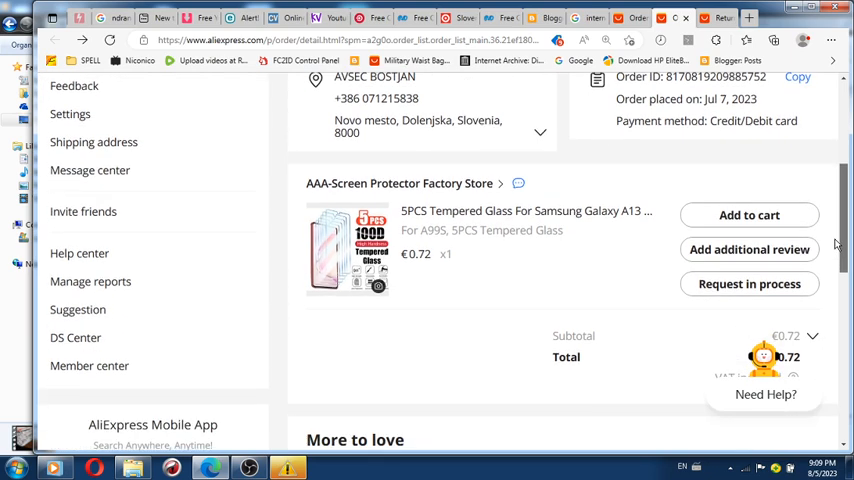
scroll(down, 3)
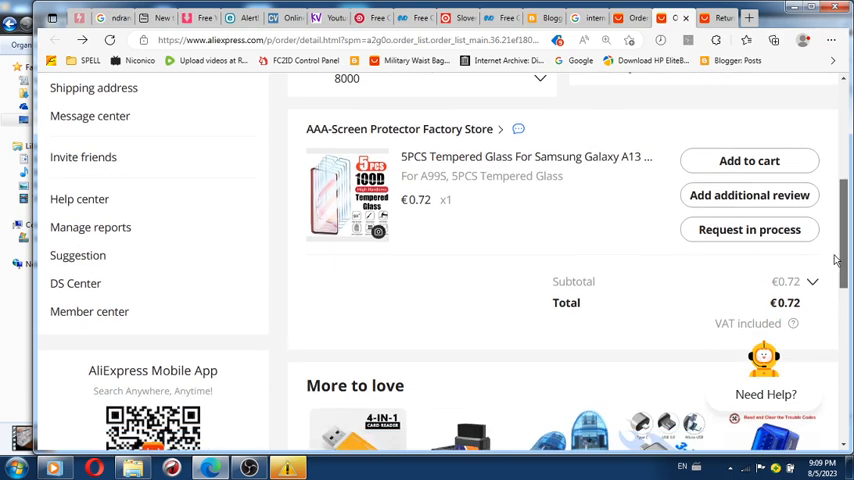
scroll(up, 3)
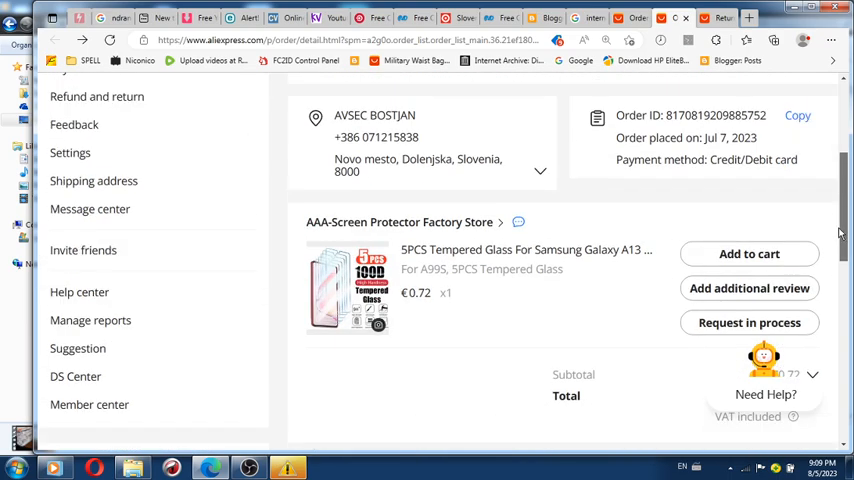
scroll(up, 3)
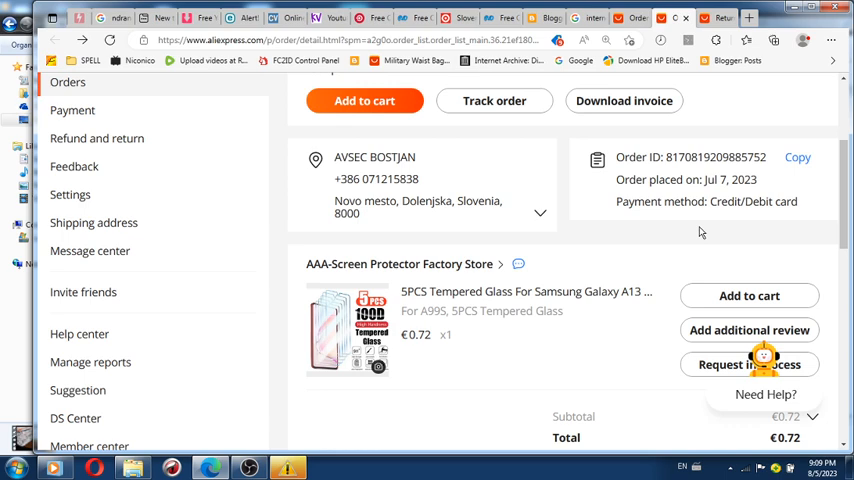
Download the order's invoice and open the PDF from Downloads
click(624, 100)
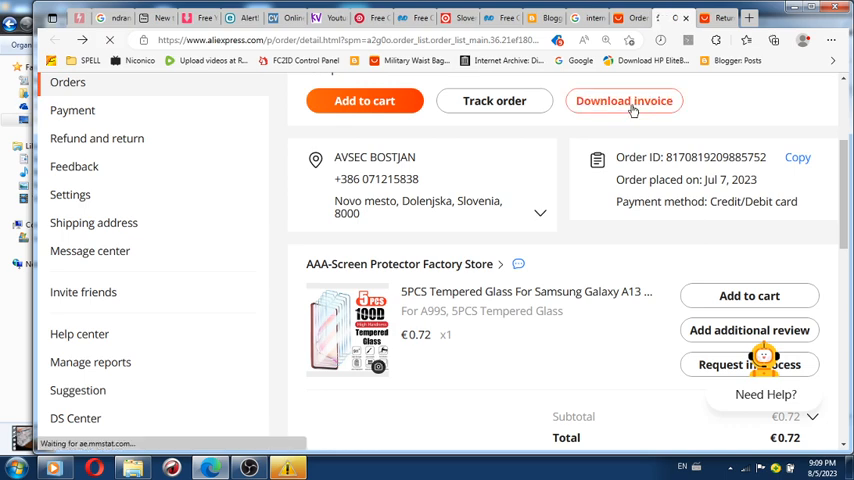
click(624, 100)
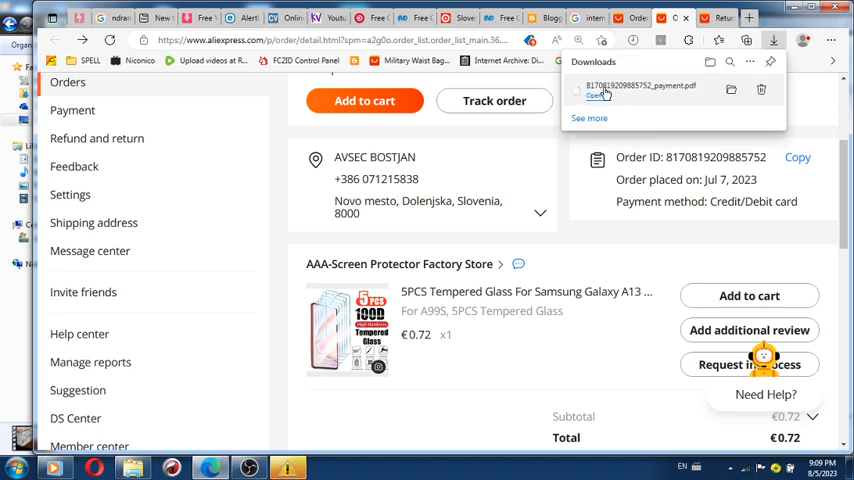
click(640, 85)
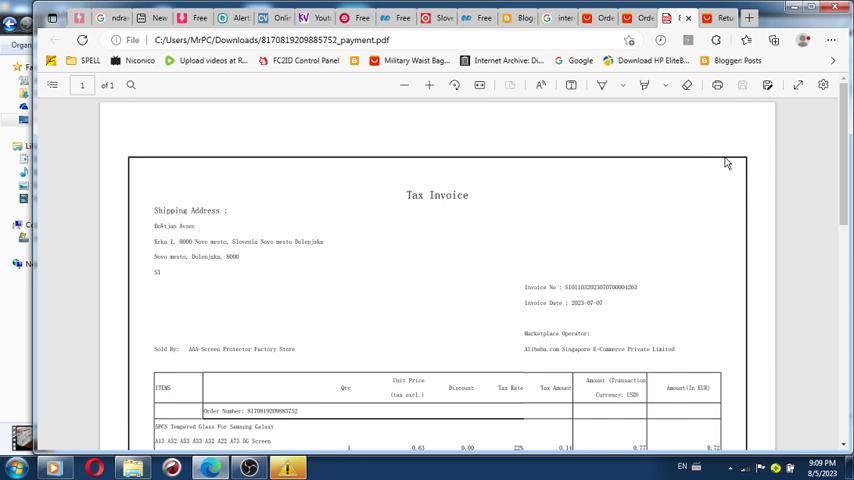
mouse_move(795, 160)
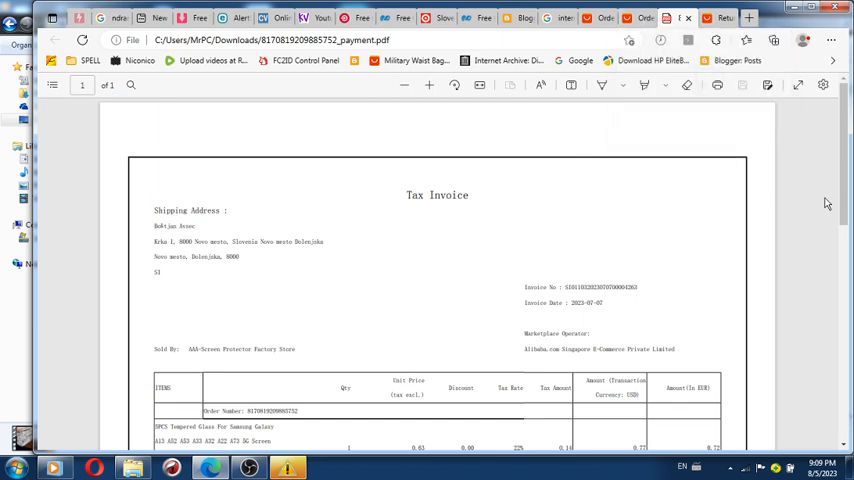
Read the tax invoice PDF top to bottom, then zoom in once
scroll(down, 3)
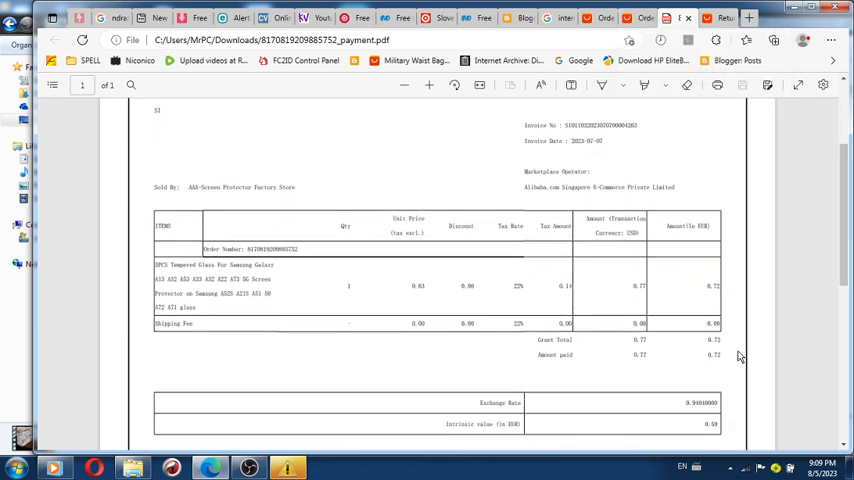
mouse_move(738, 352)
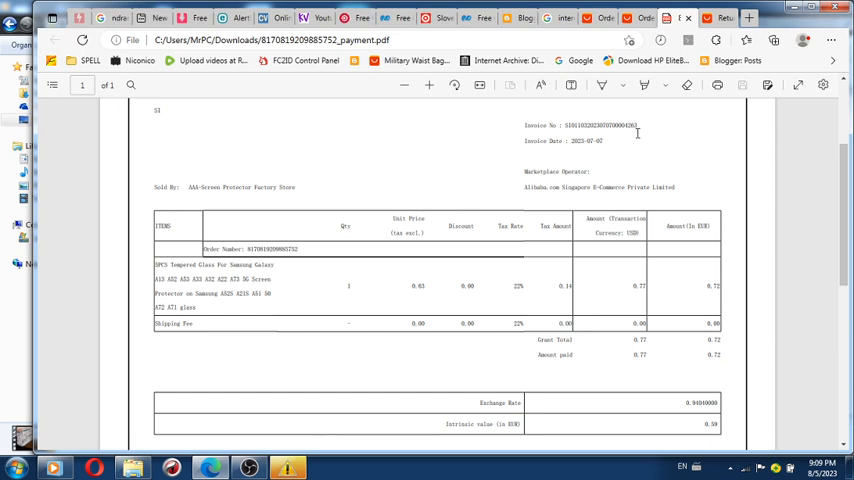
mouse_move(155, 88)
text(thai)
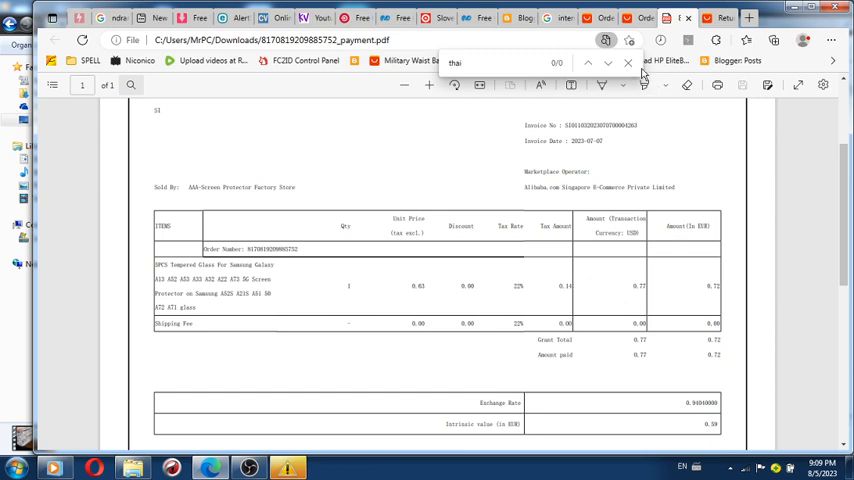
click(628, 63)
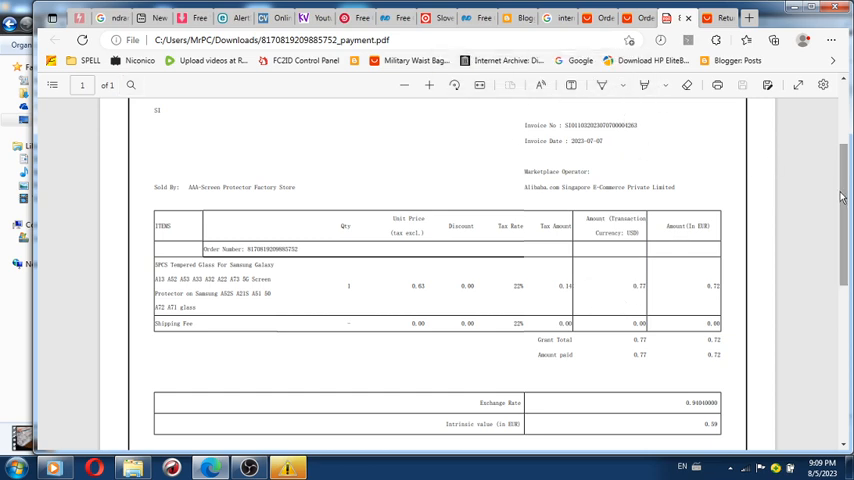
scroll(down, 3)
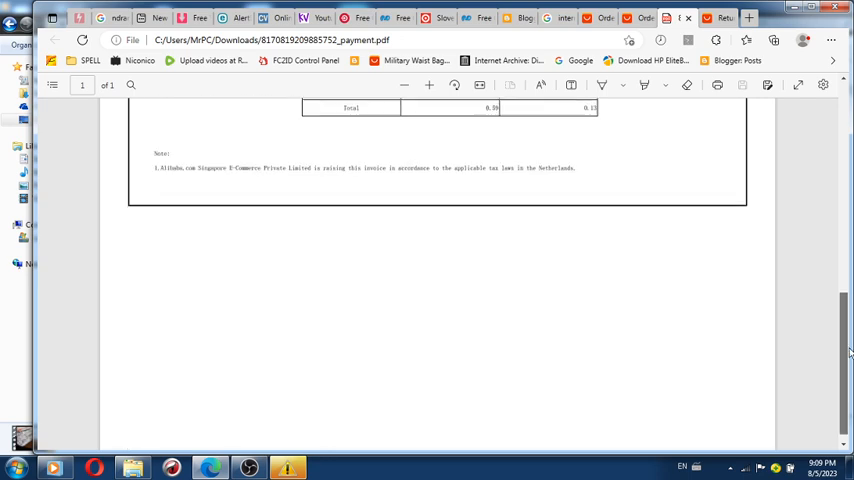
scroll(up, 3)
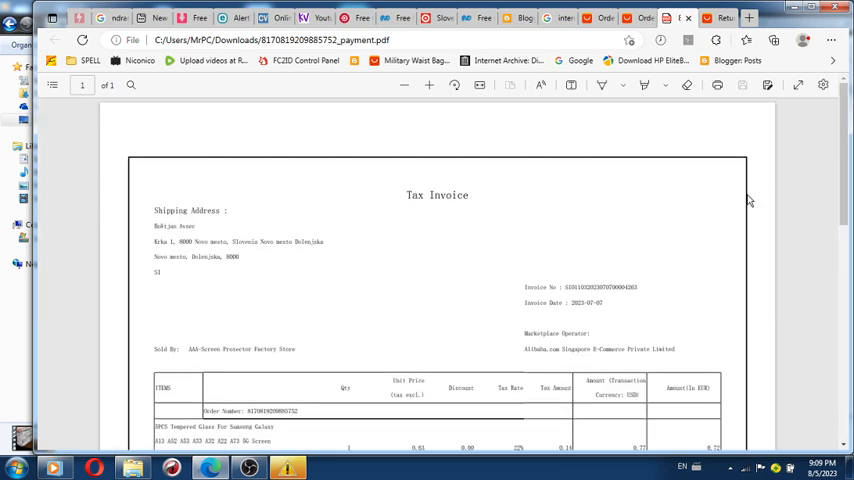
click(429, 84)
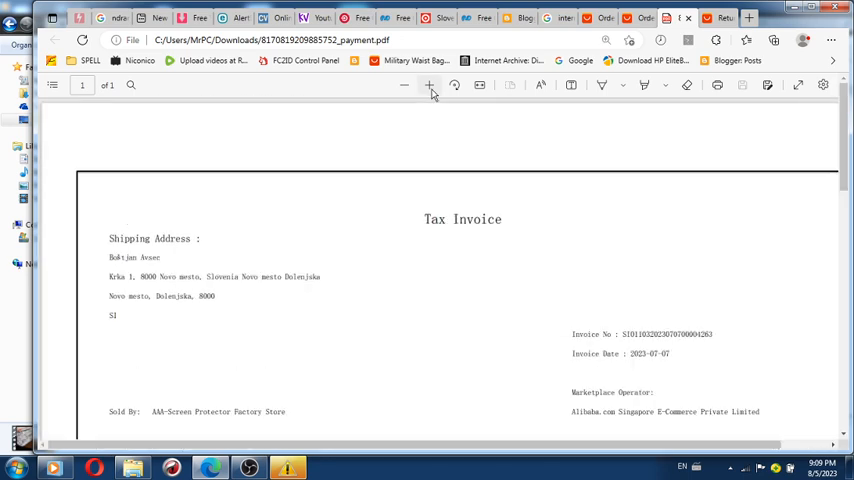
Zoom further onto the tempered-glass line item in the ITEMS table
click(429, 85)
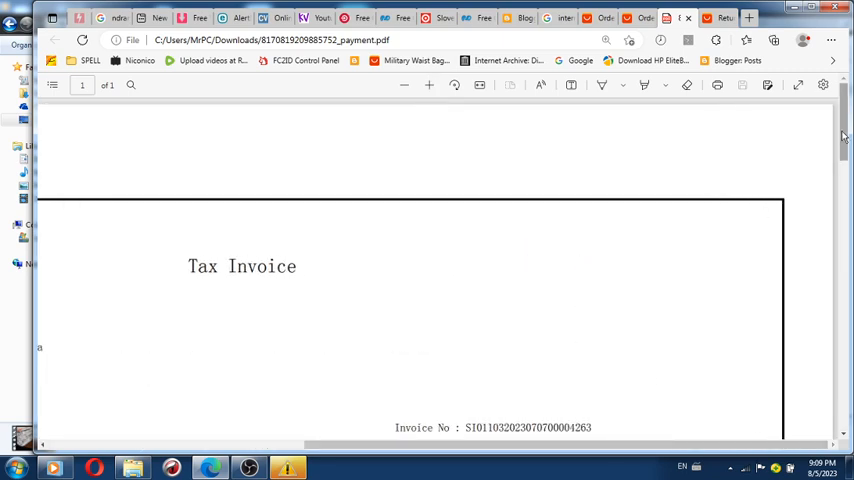
scroll(down, 3)
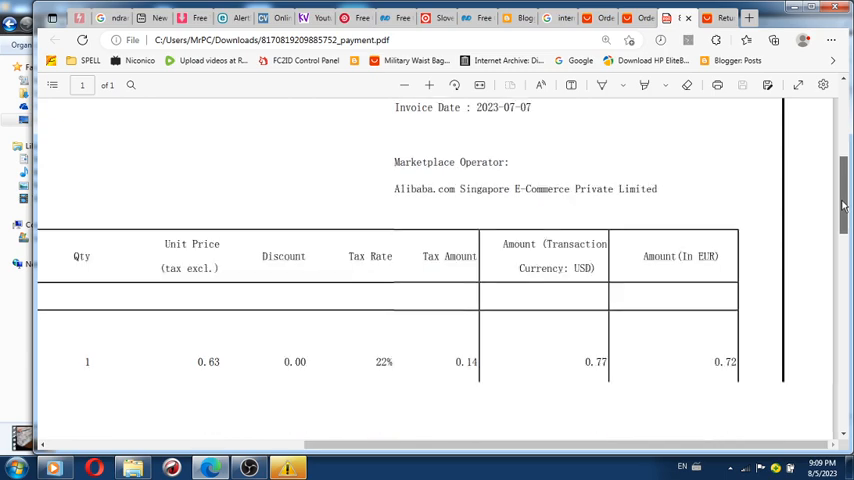
scroll(down, 3)
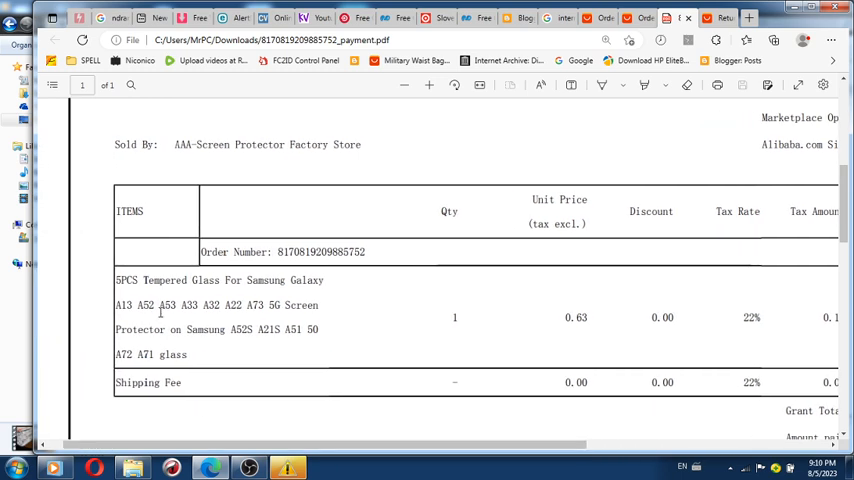
double_click(140, 280)
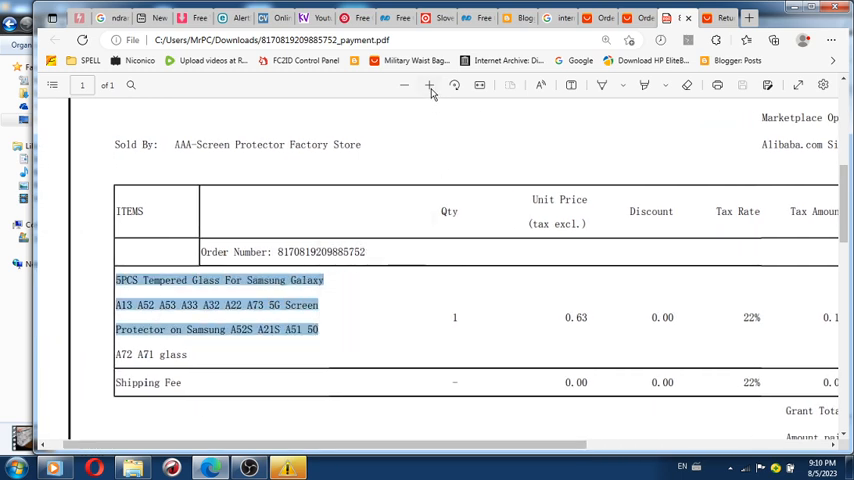
click(429, 85)
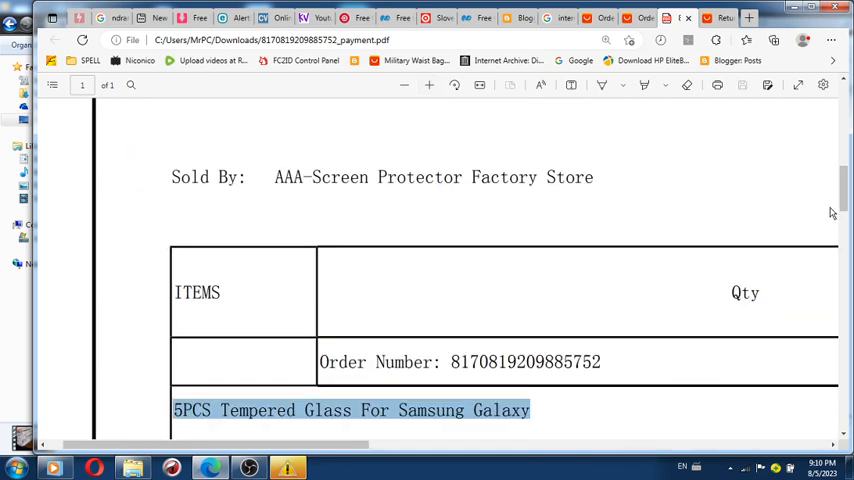
scroll(down, 3)
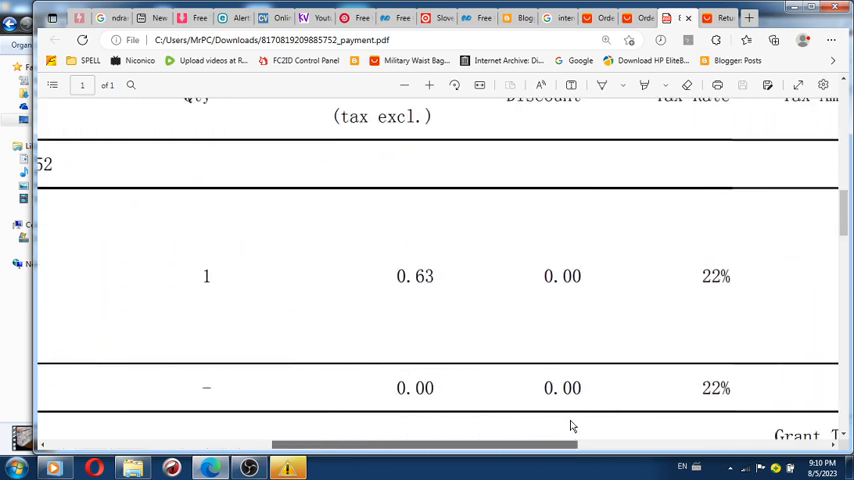
scroll(right, 3)
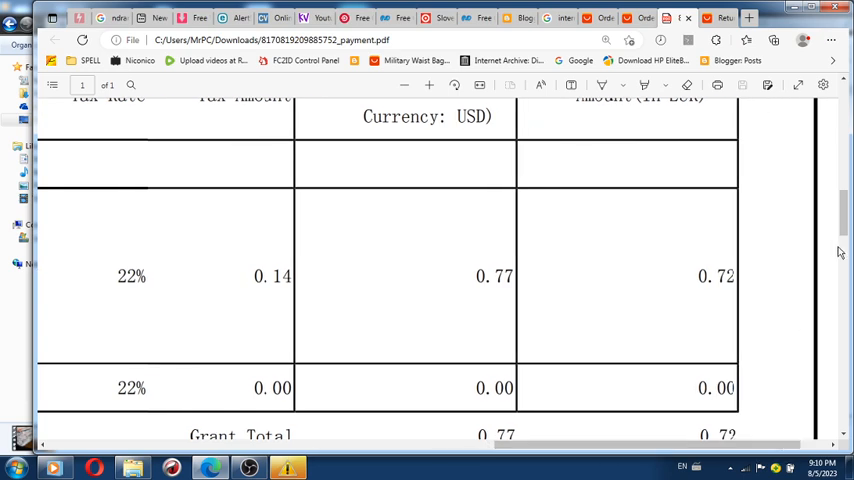
Scroll to the tax, USD/EUR amounts and Grant Total of 0.77 USD
scroll(down, 3)
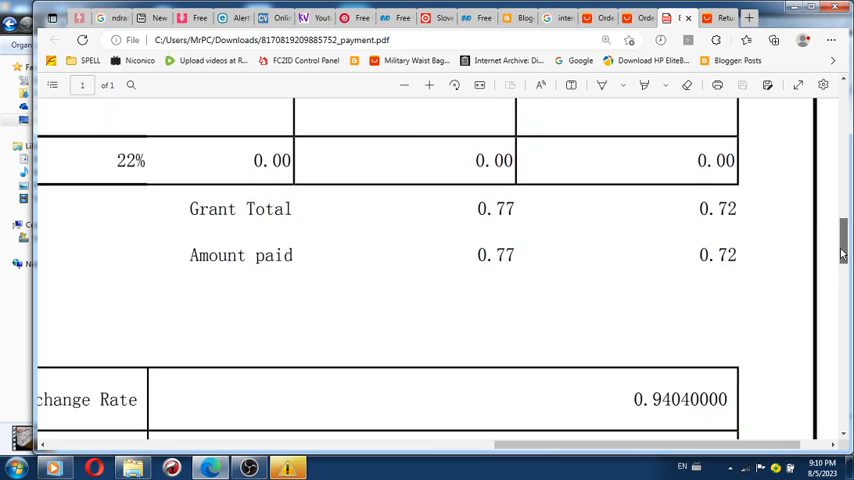
scroll(down, 3)
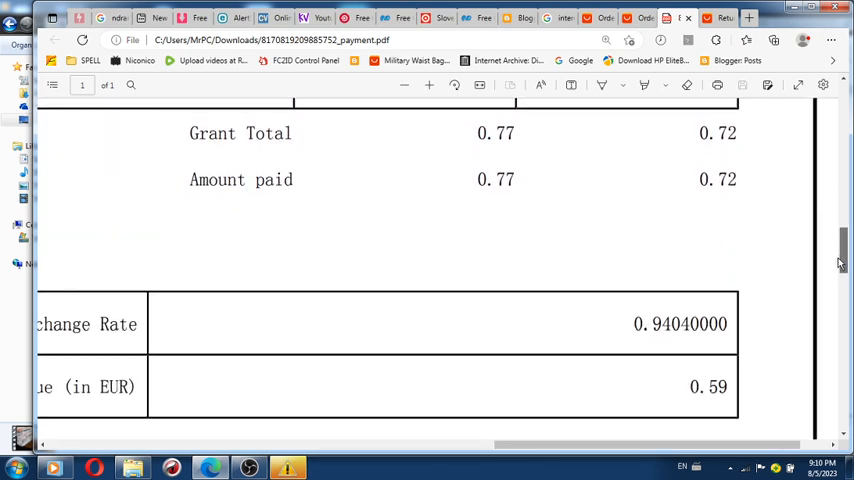
mouse_move(824, 258)
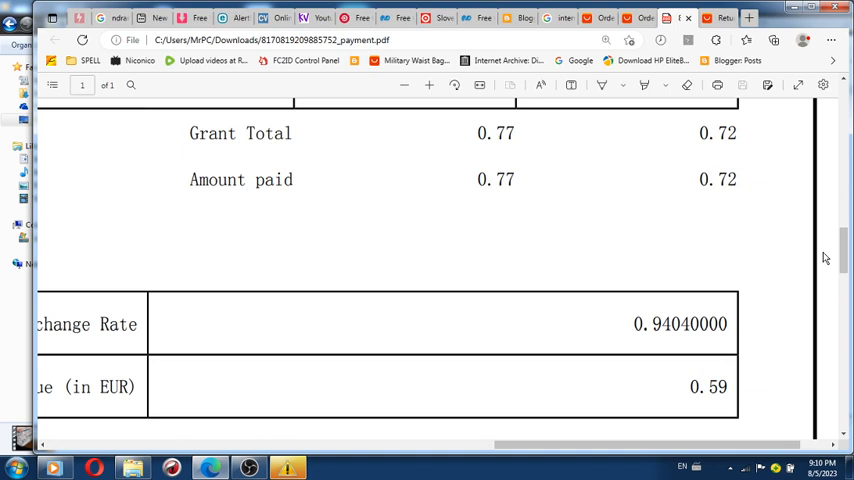
scroll(up, 3)
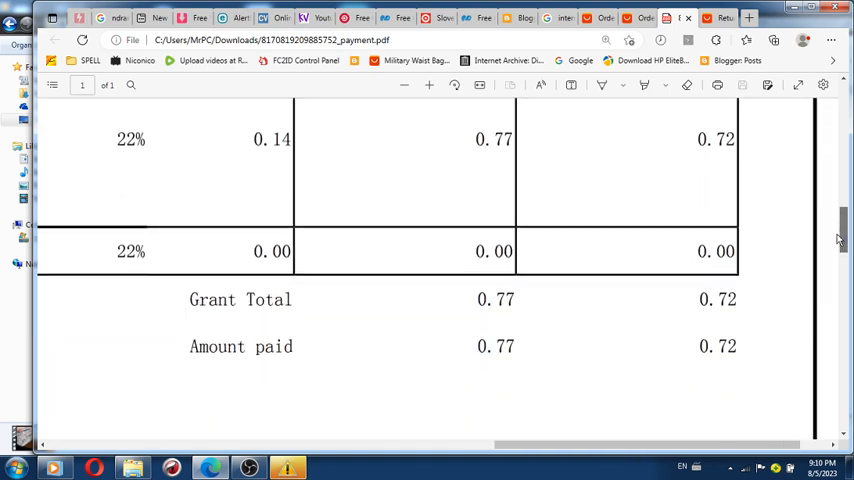
scroll(up, 3)
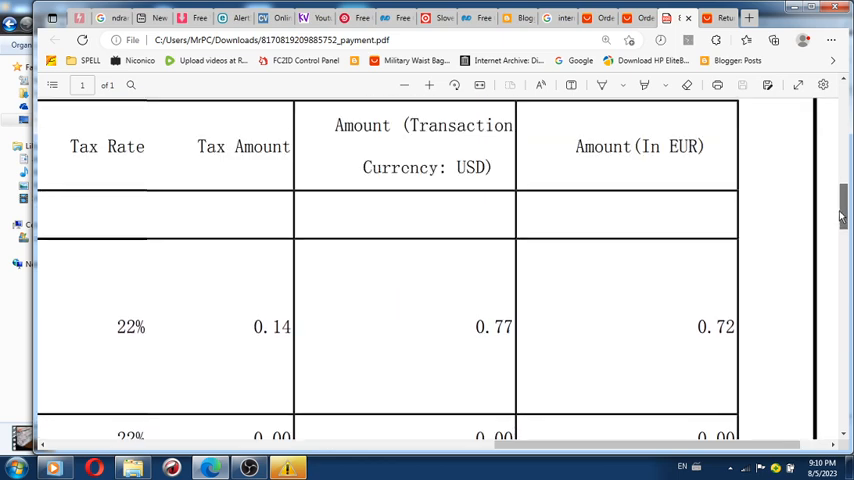
scroll(down, 3)
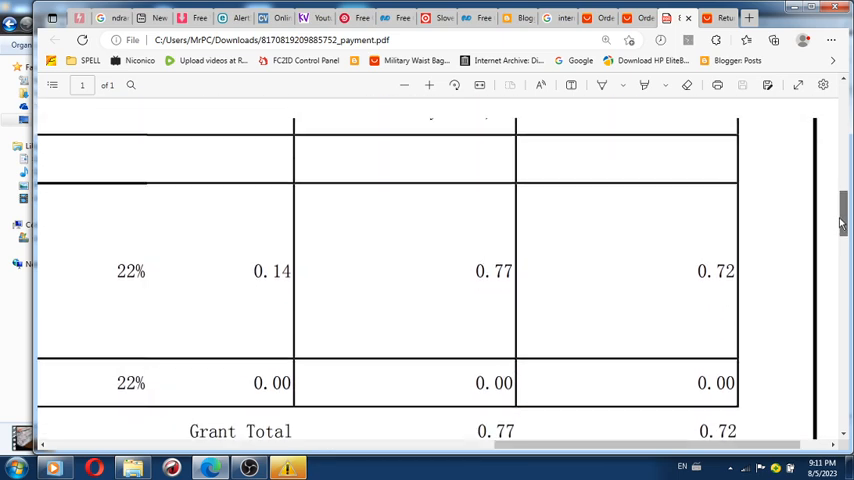